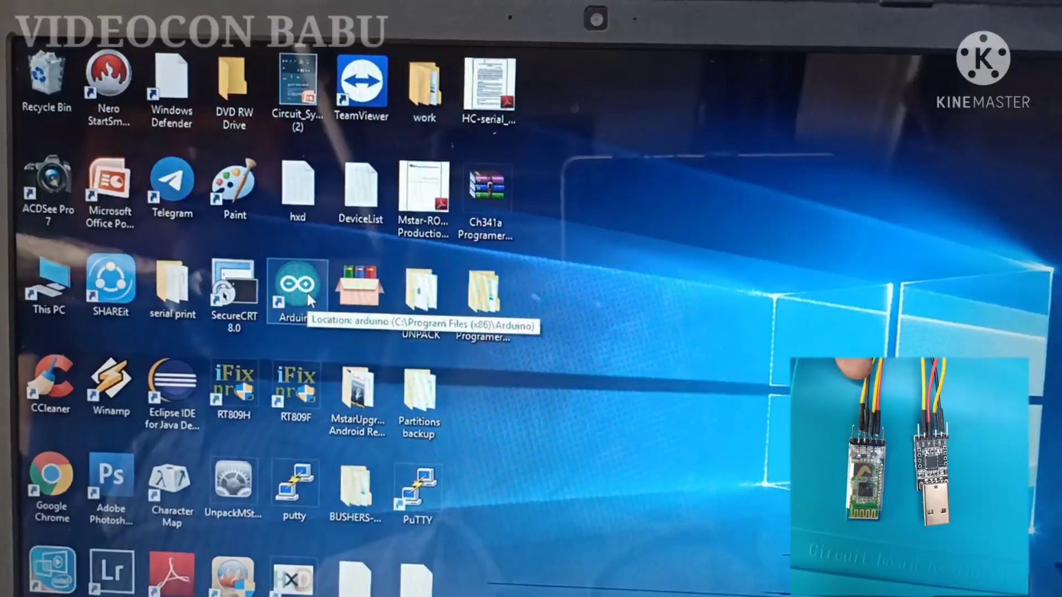
Launch Arduino IDE, select COM2 as the port and bring up its serial monitor.
double_click(297, 278)
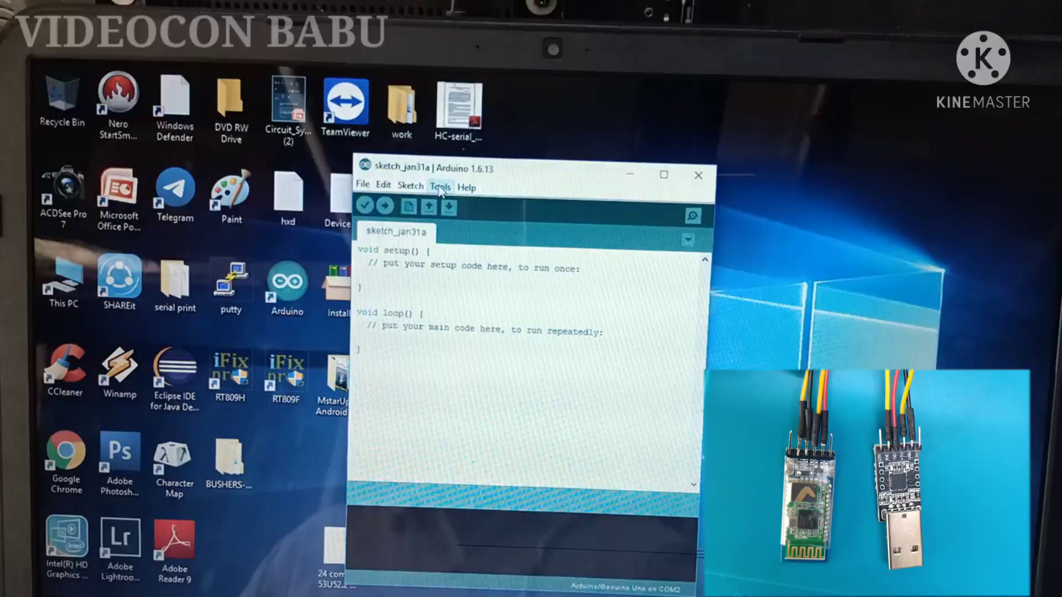
click(439, 188)
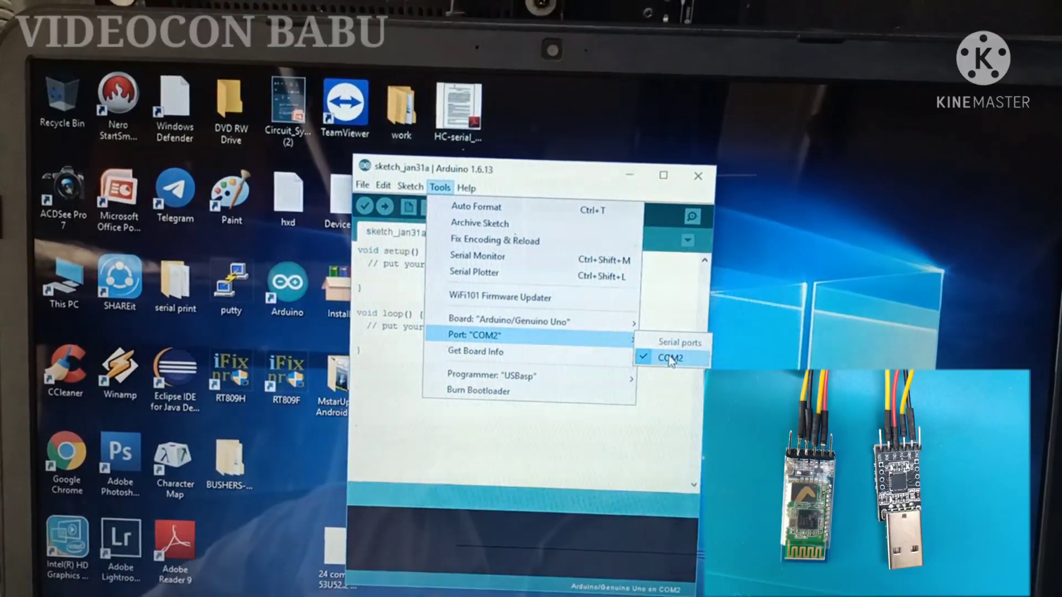
click(670, 357)
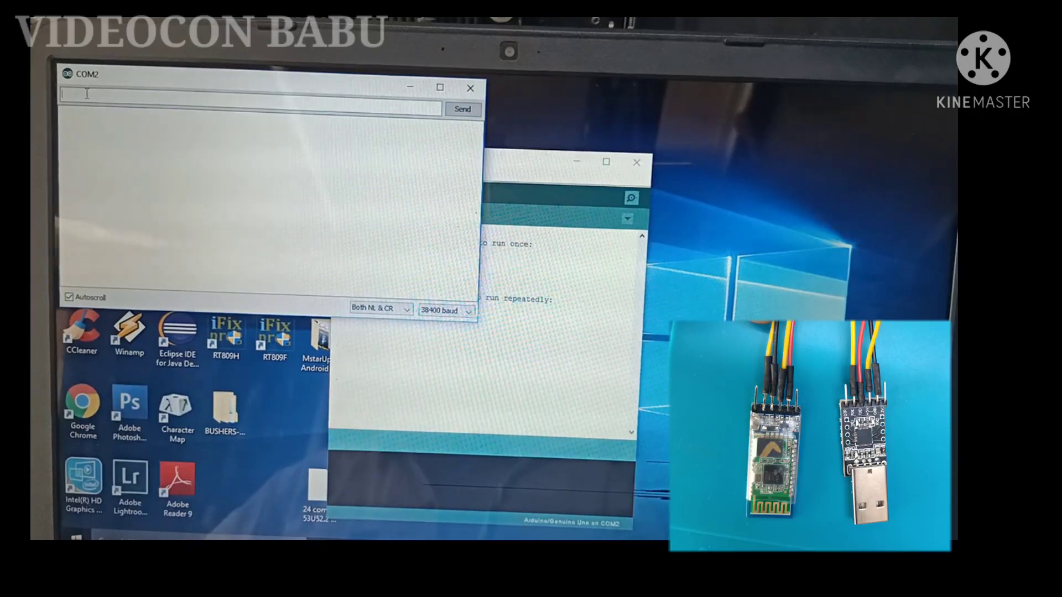
Send the AT test command and get the OK reply from the HC-05.
text(A)
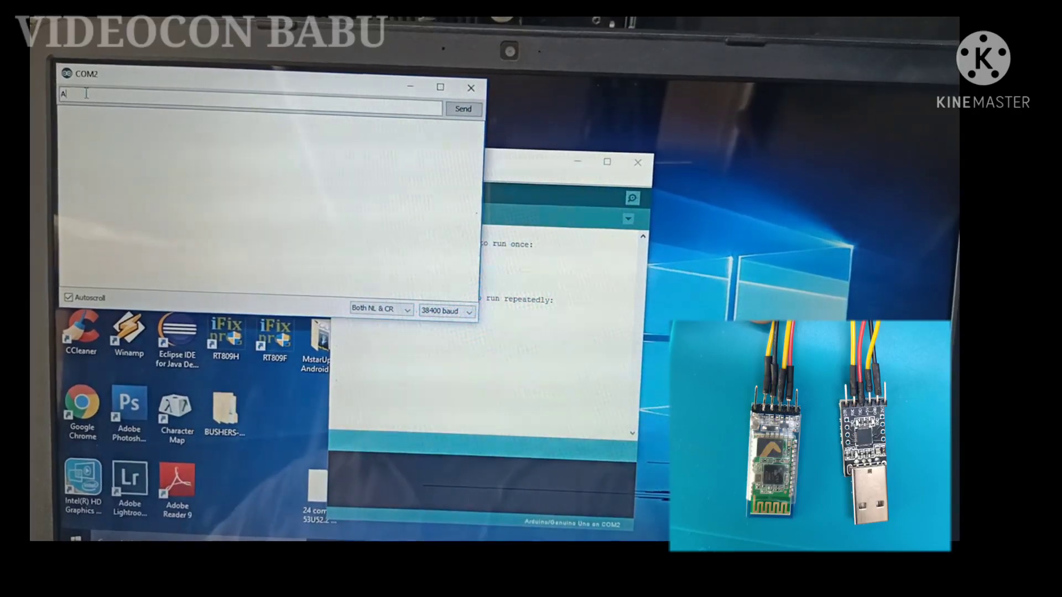
text(T)
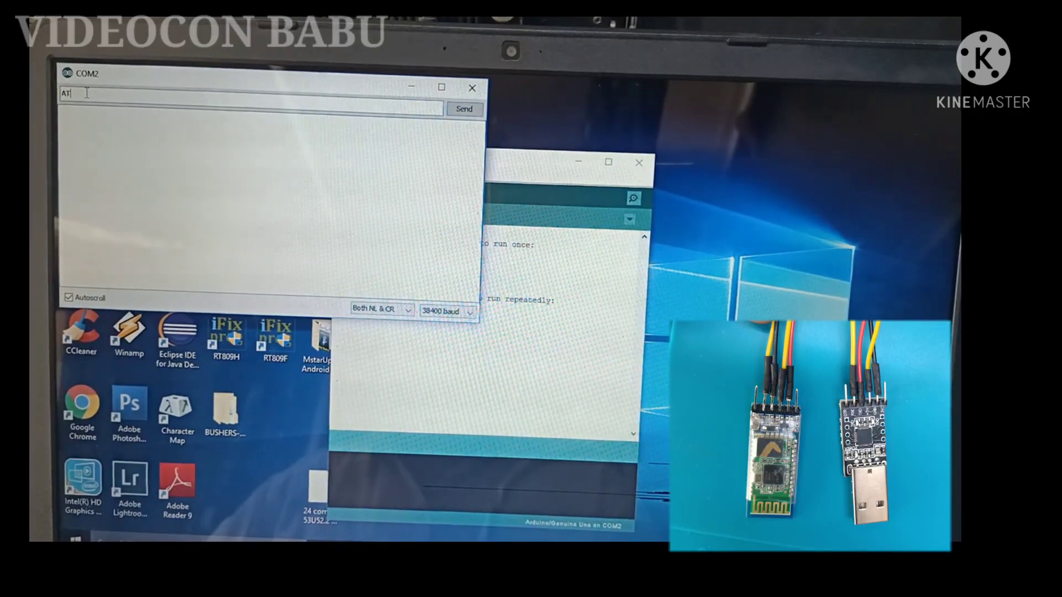
click(463, 109)
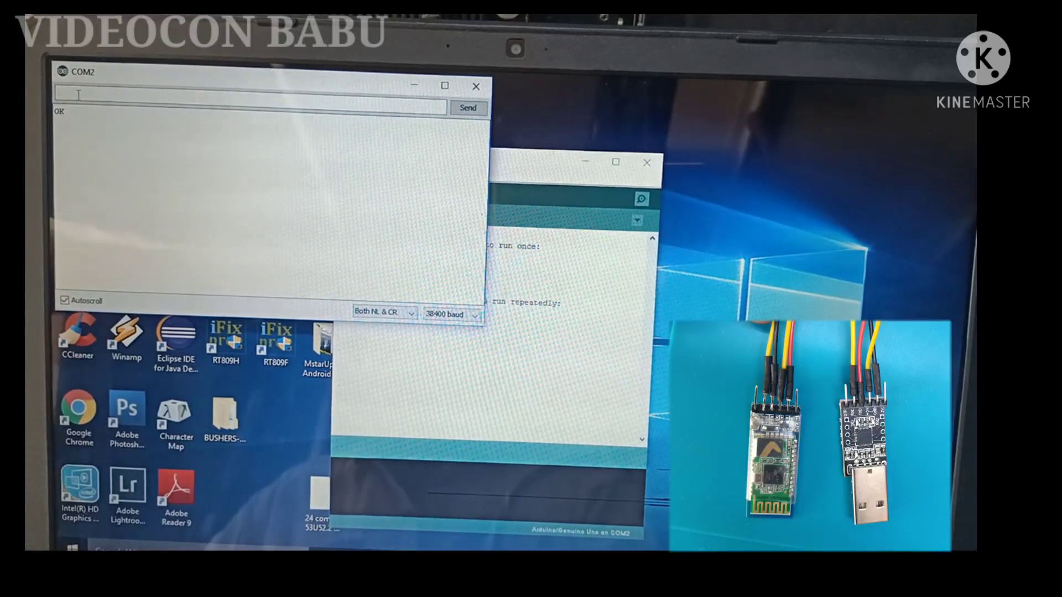
Send AT+NAME and read back +NAME:HC-05 with OK.
text(AT)
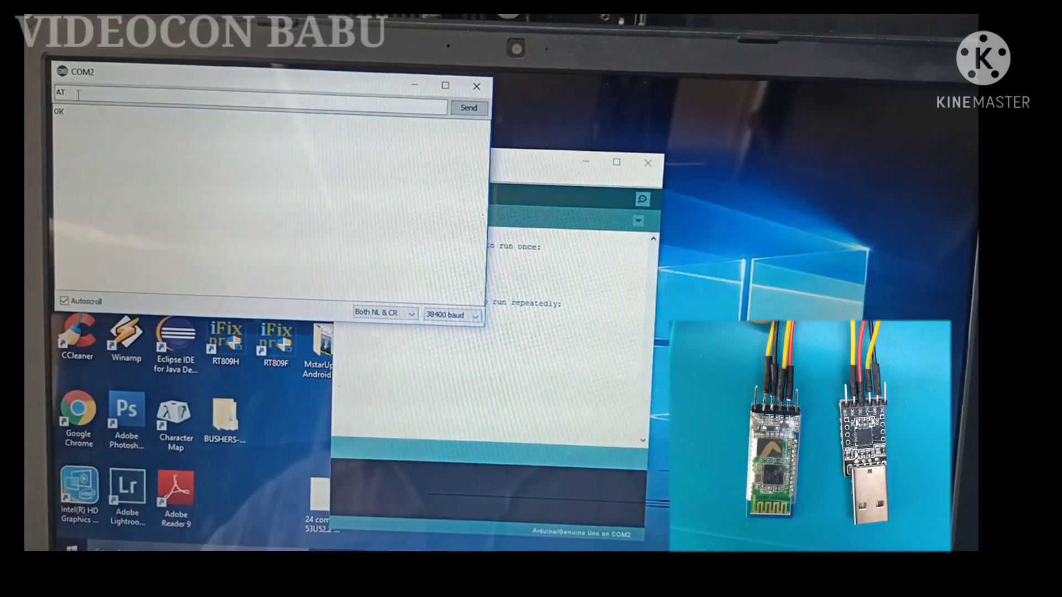
text(+)
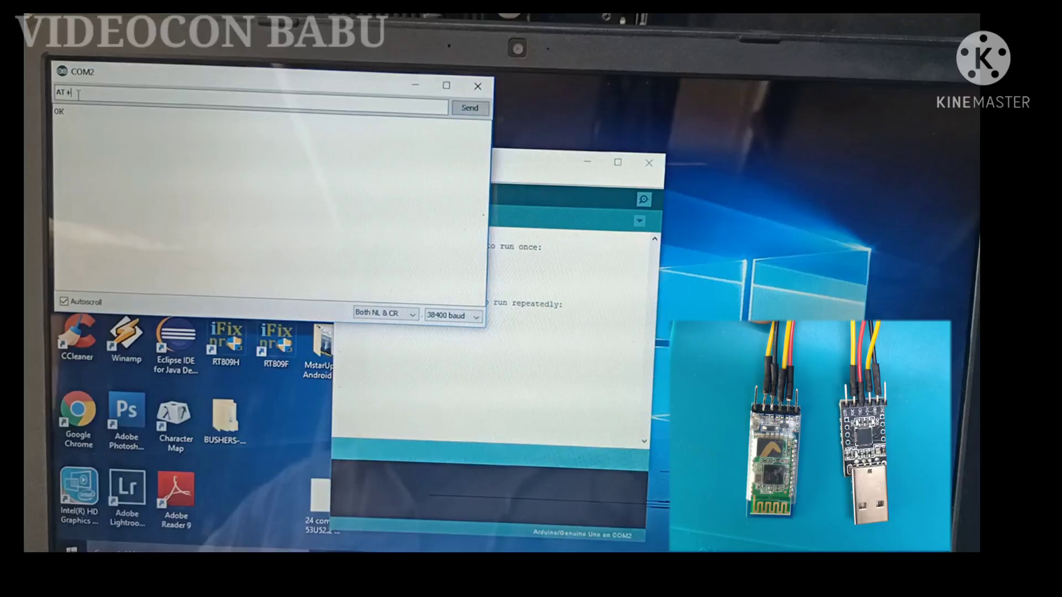
text(N)
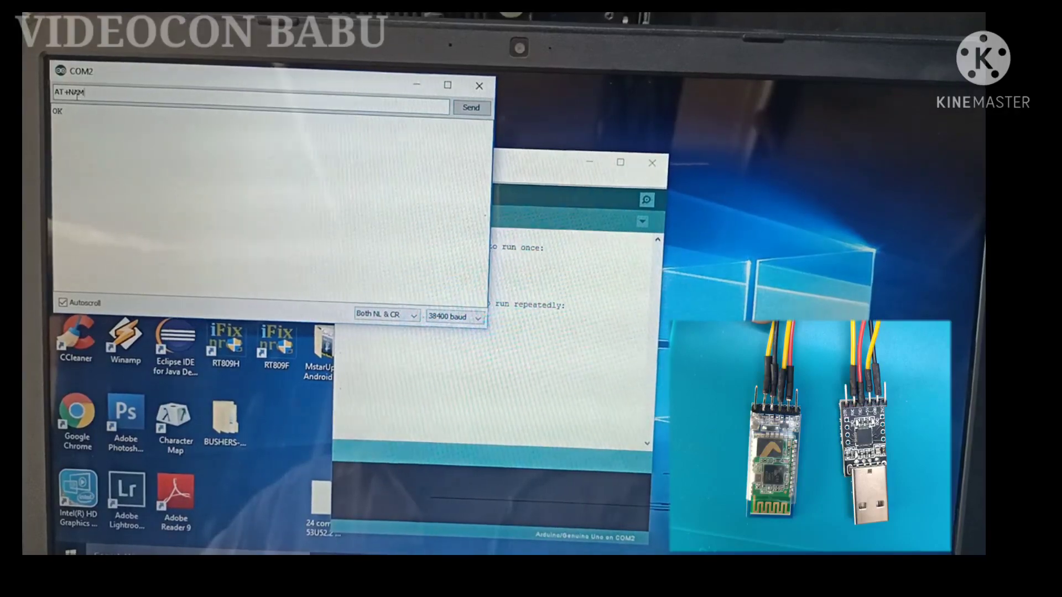
text(AME?)
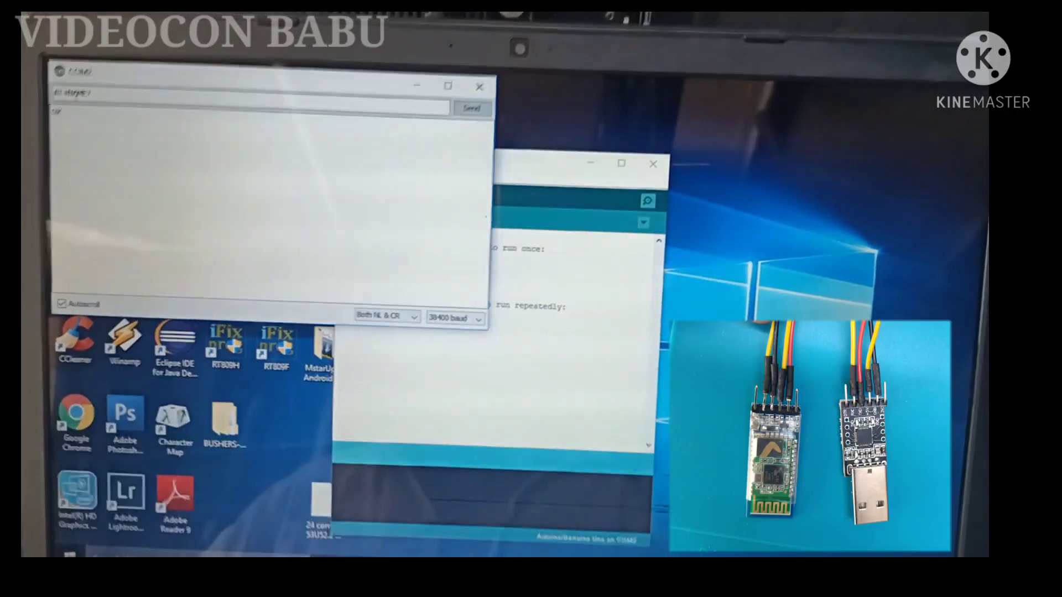
click(472, 108)
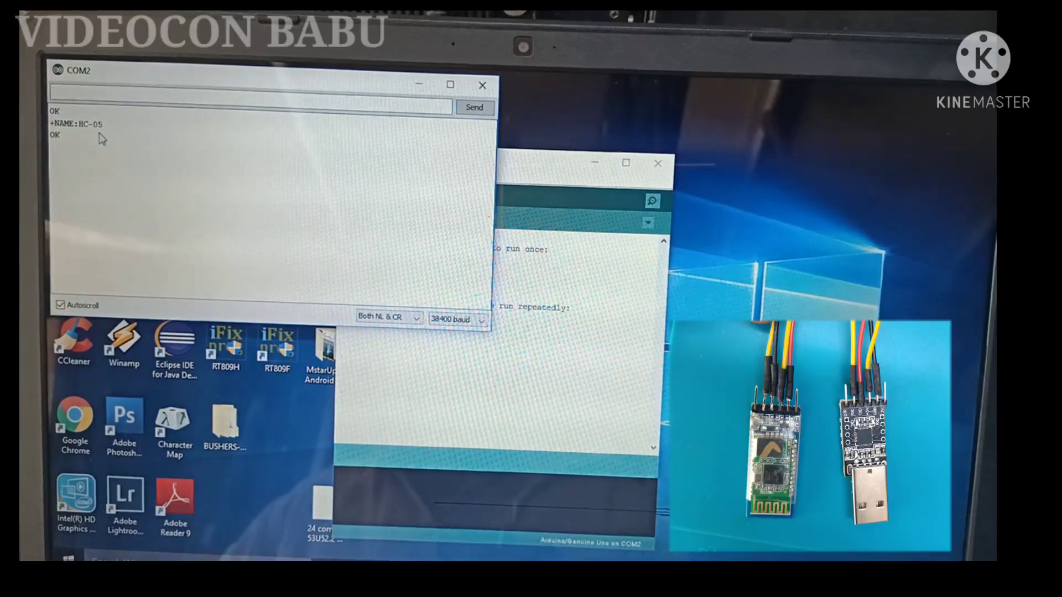
Send AT+UART and read back +UART:9600,0,0 with OK.
text(A)
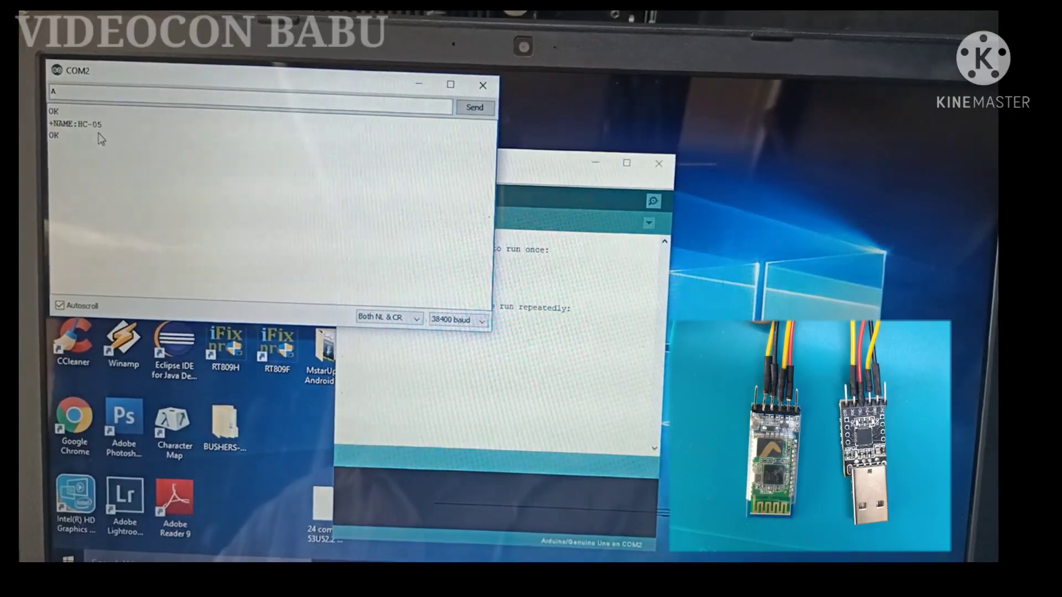
text(T)
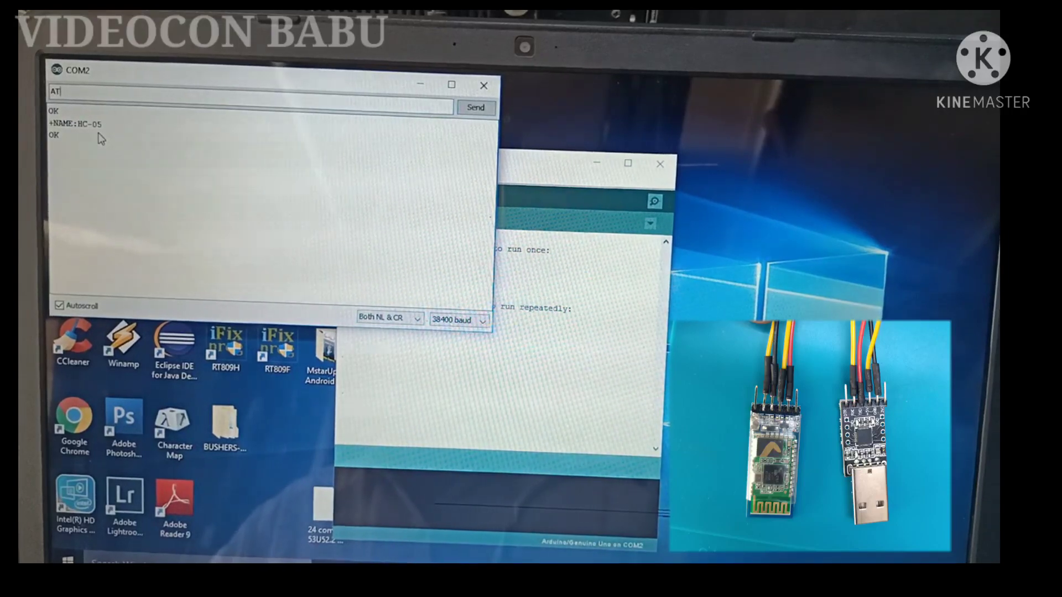
text(+)
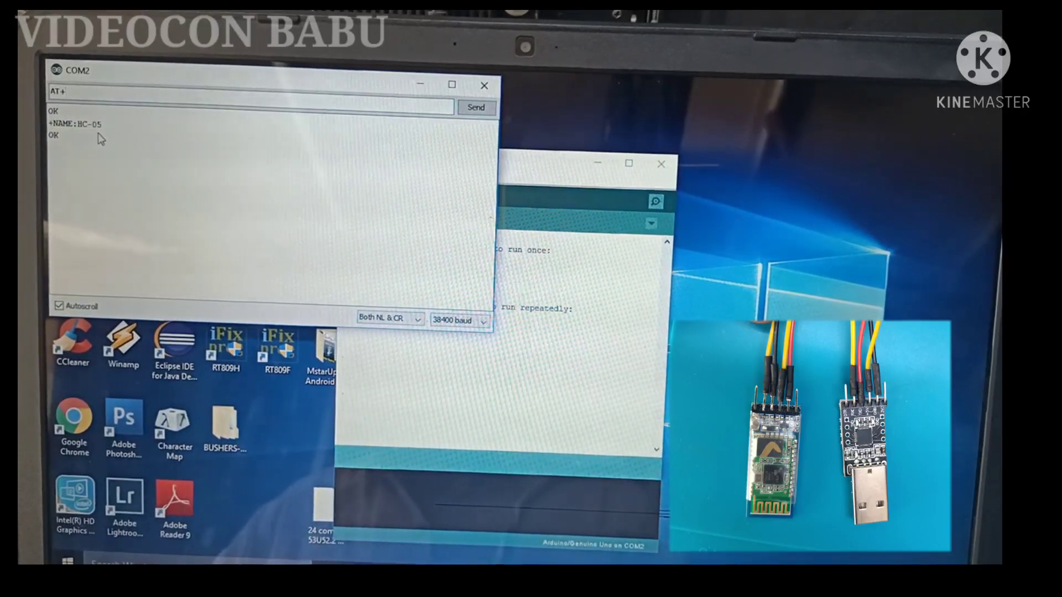
text(UA)
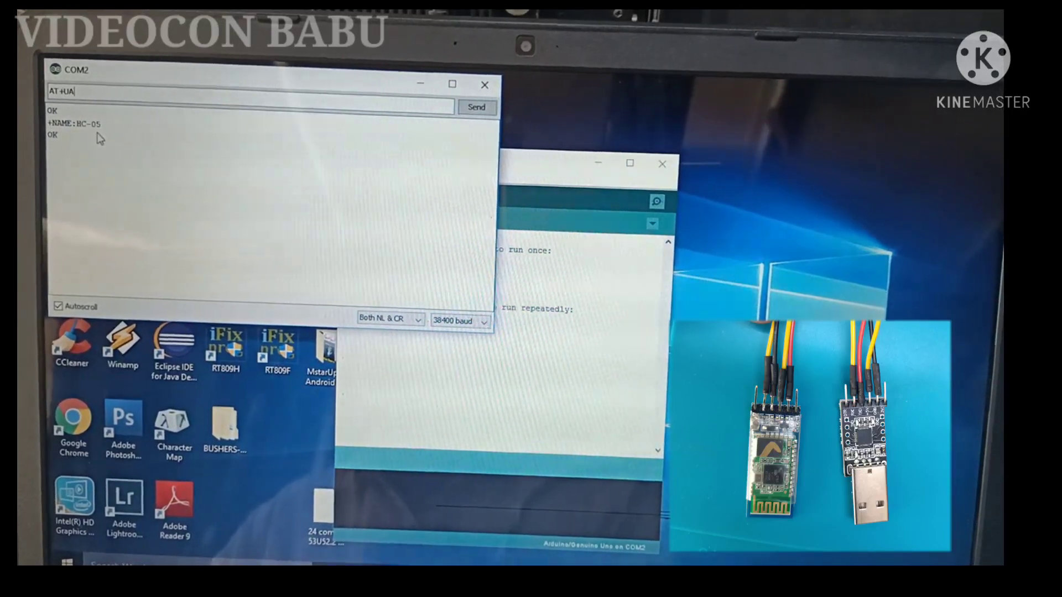
text(RT)
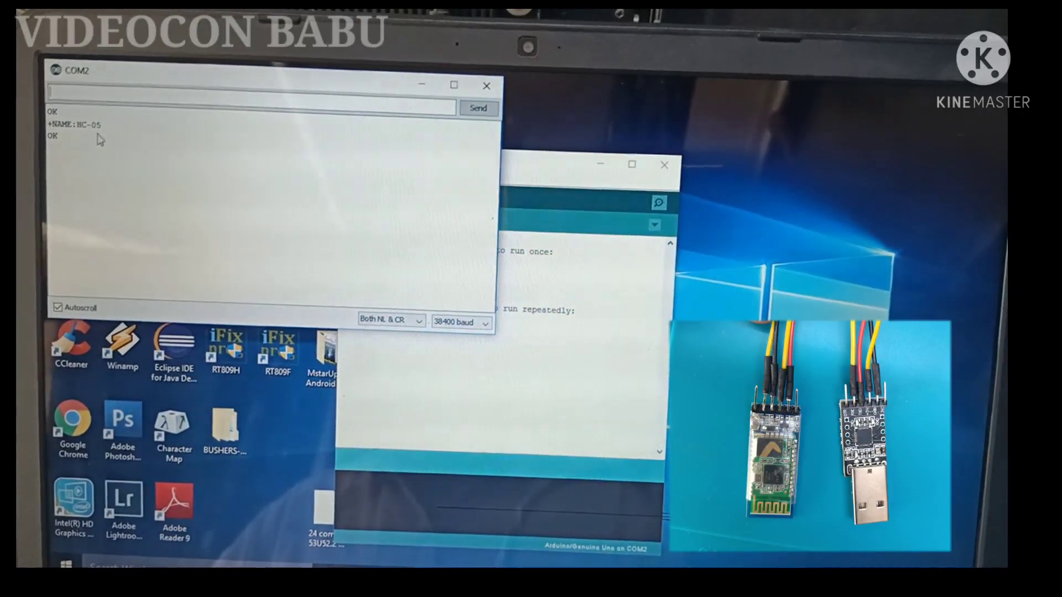
click(478, 109)
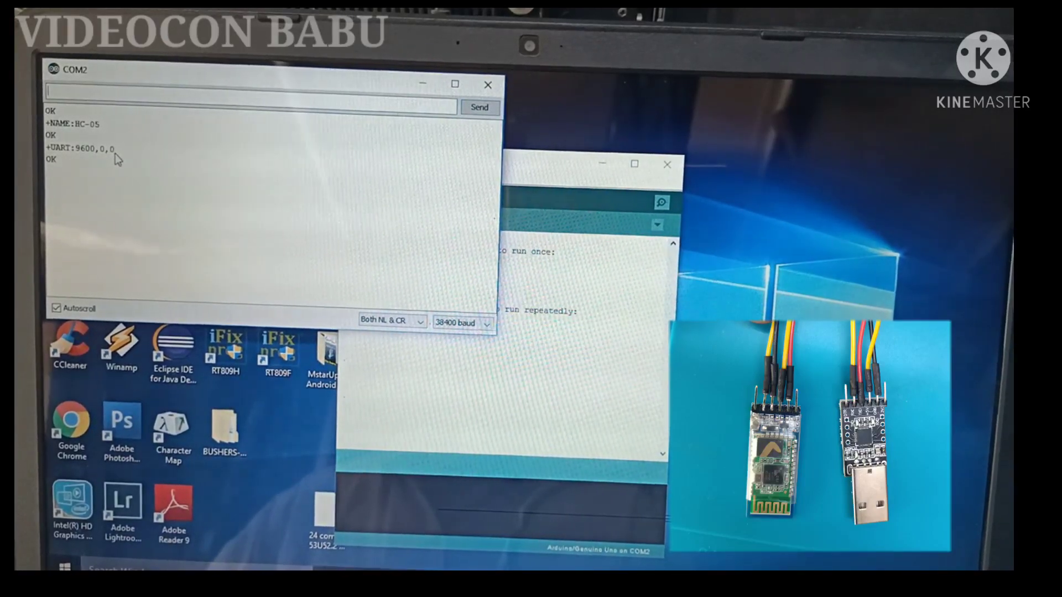
text(A)
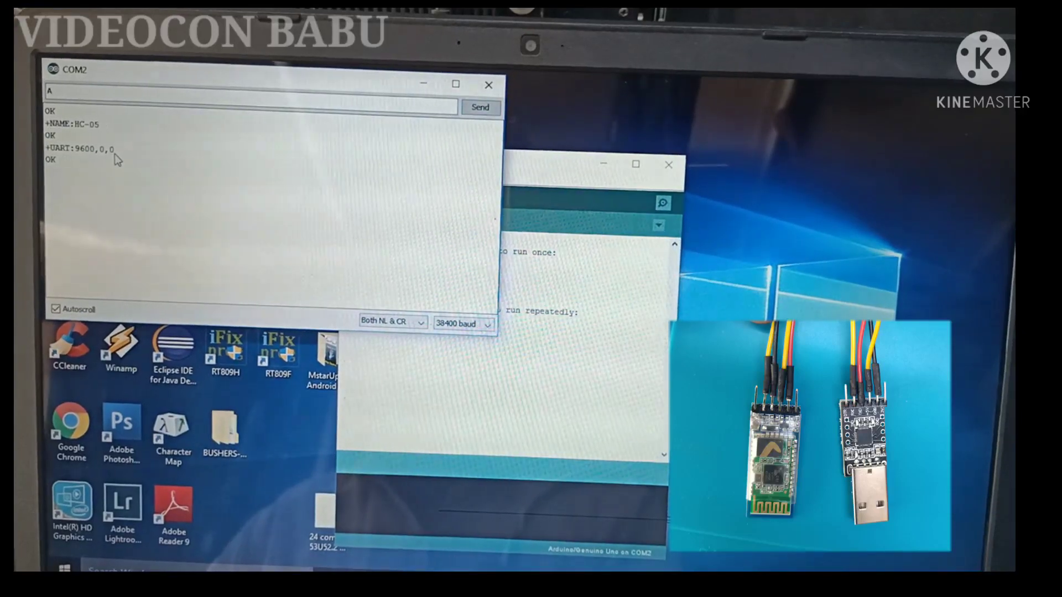
text(AT +)
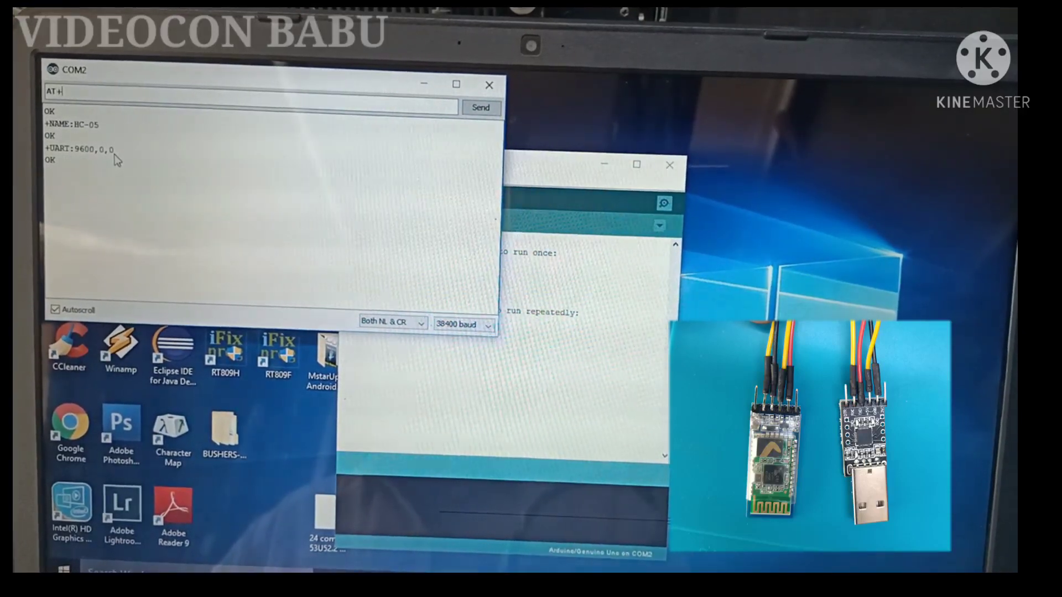
text(PS)
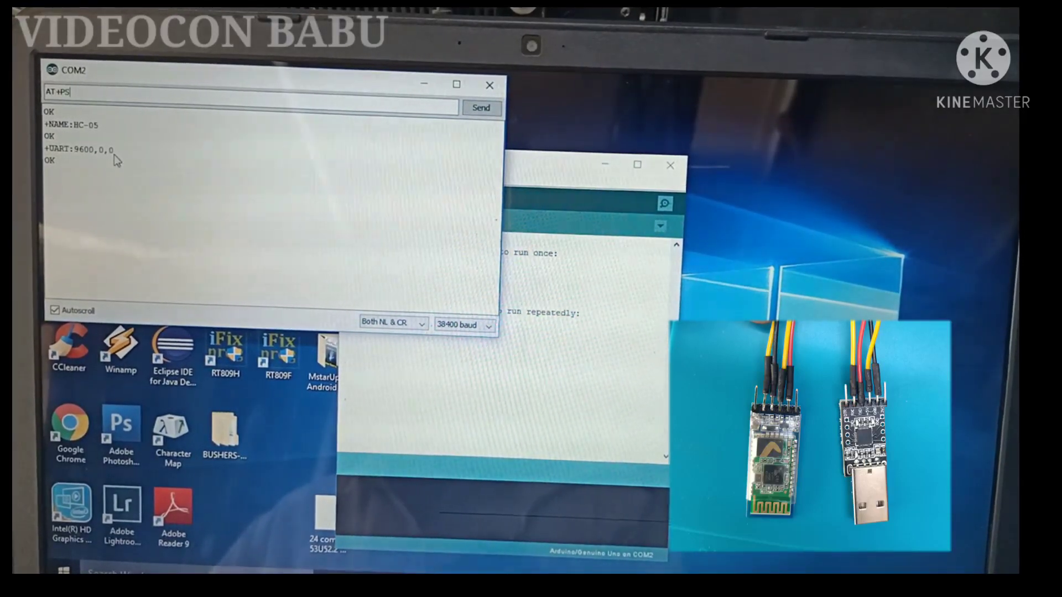
text(WD)
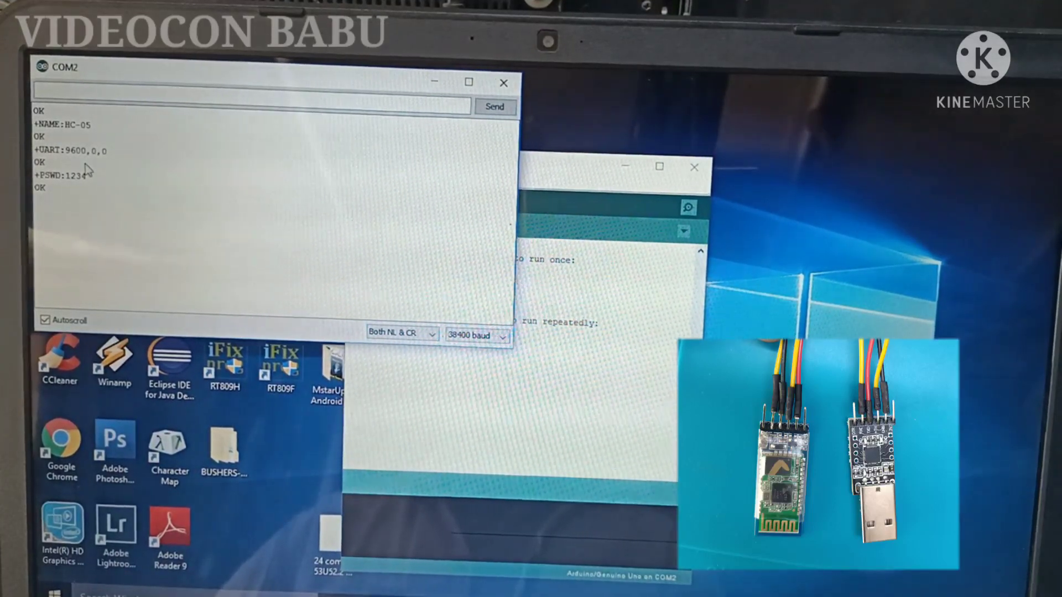
mouse_move(118, 212)
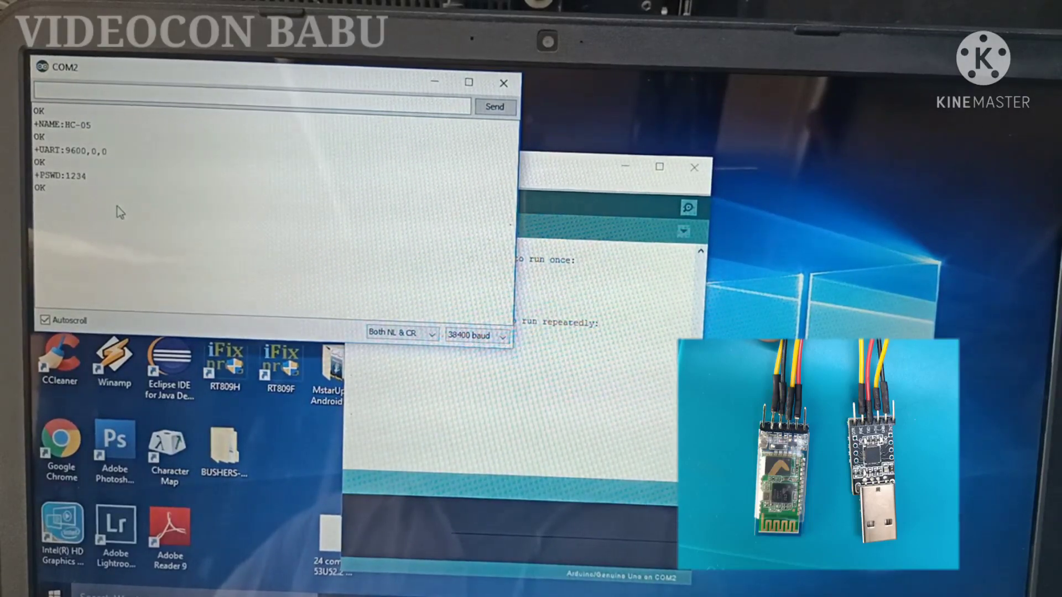